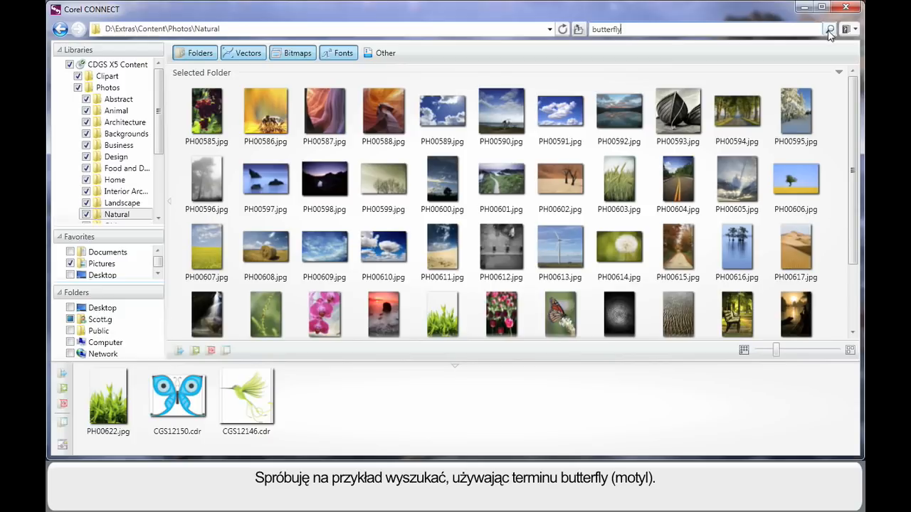
Search Corel CONNECT for 'butterfly' and scroll through the clipart, photo and Pictures results
left_click(824, 29)
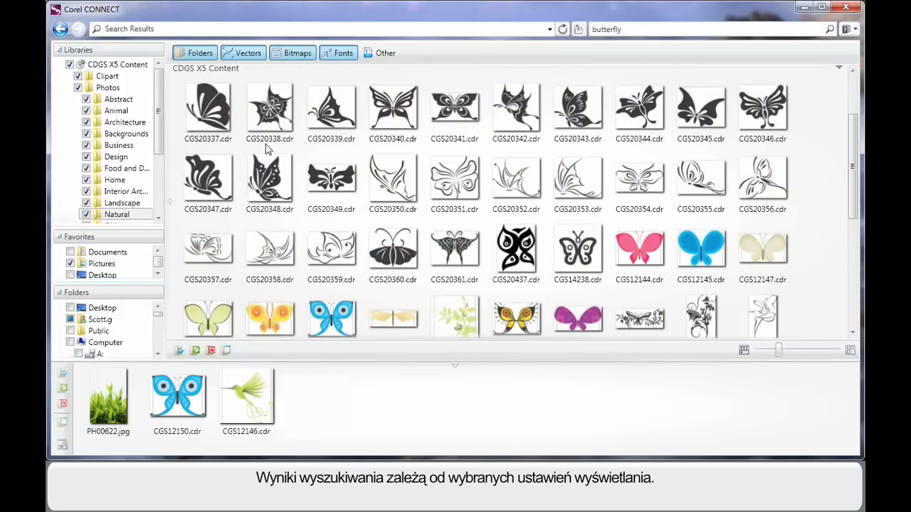
mouse_move(340, 65)
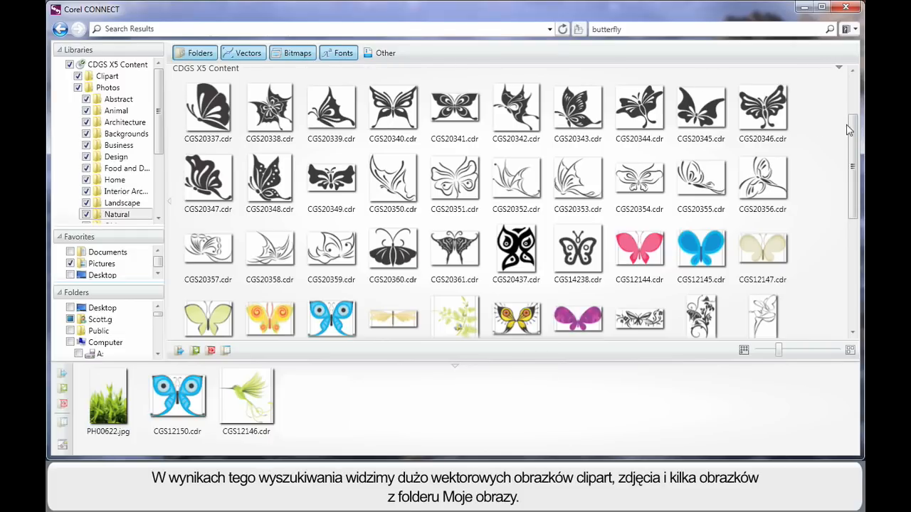
scroll("down", 3)
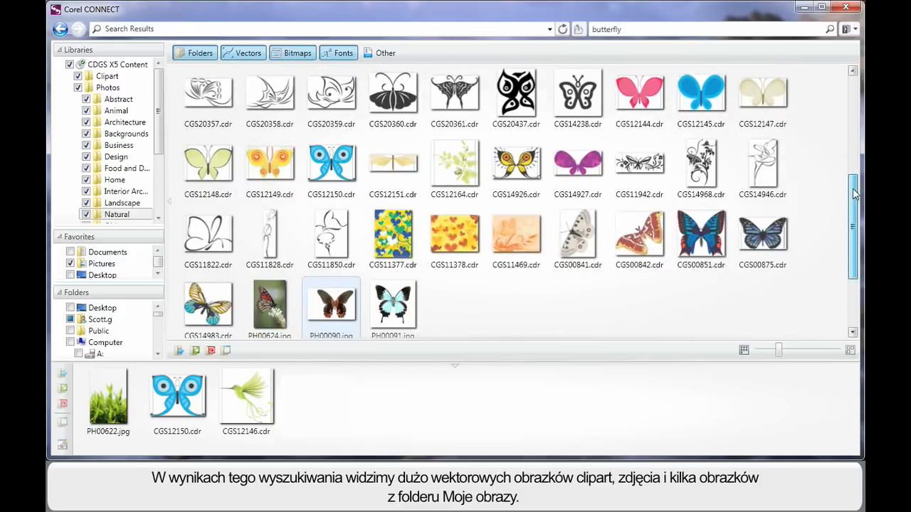
scroll("down", 3)
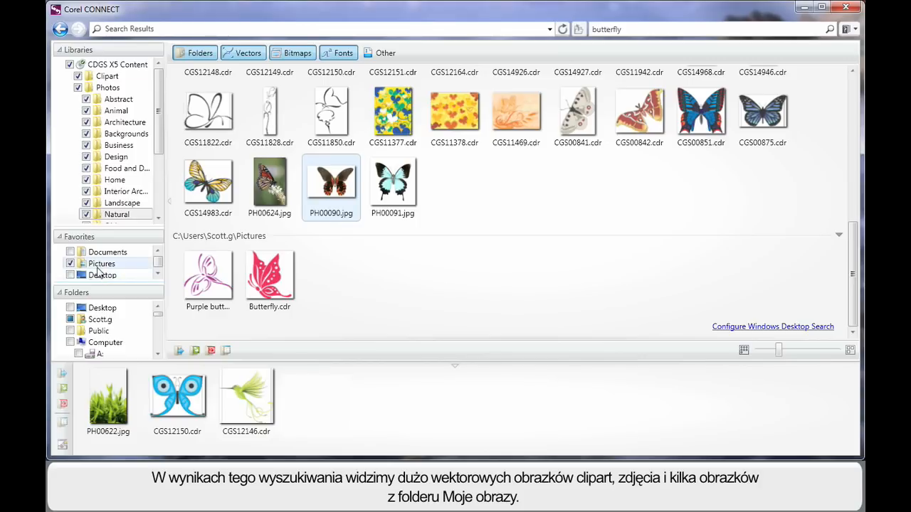
mouse_move(388, 289)
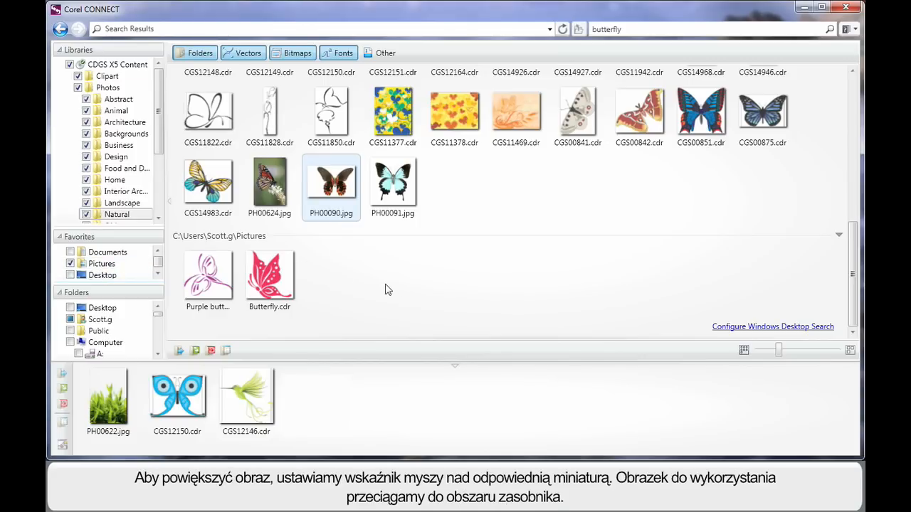
mouse_move(329, 184)
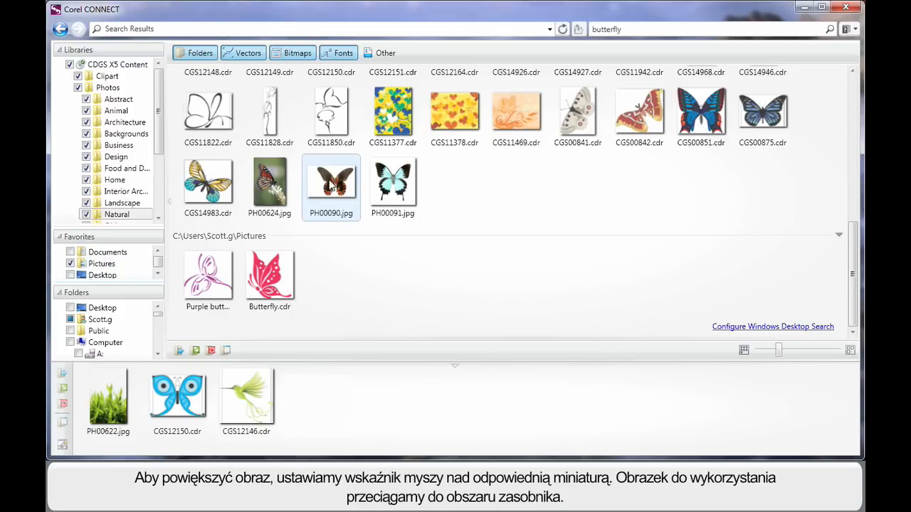
mouse_move(330, 183)
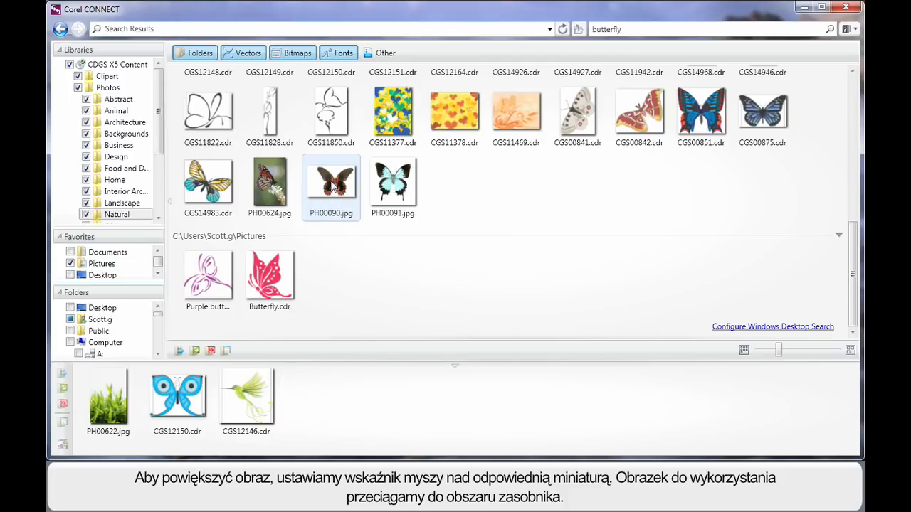
Add butterfly photo PH00090.jpg to the Tray and import it into CorelDRAW
left_click_drag(331, 182, 321, 398)
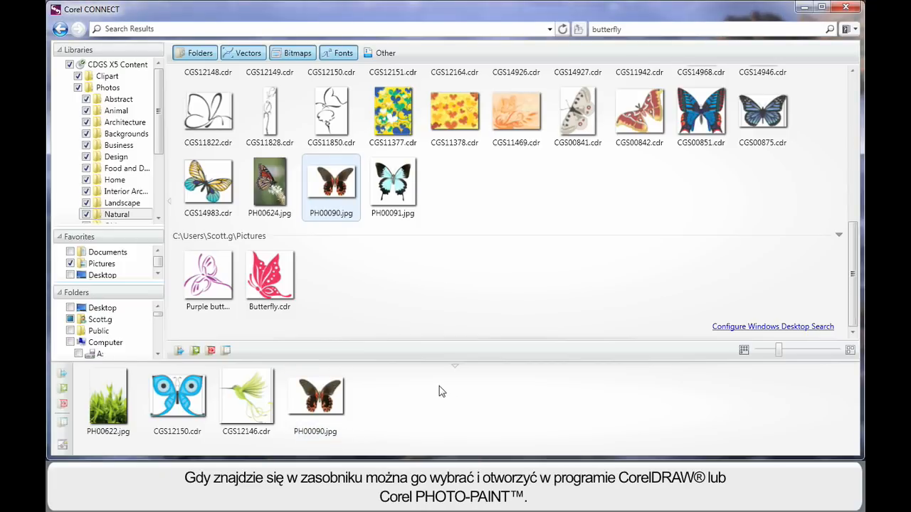
mouse_move(162, 396)
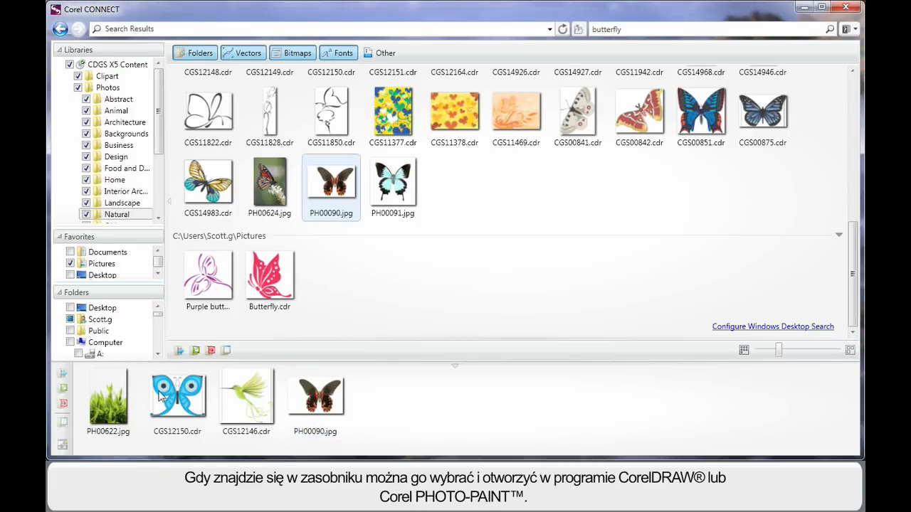
mouse_move(346, 378)
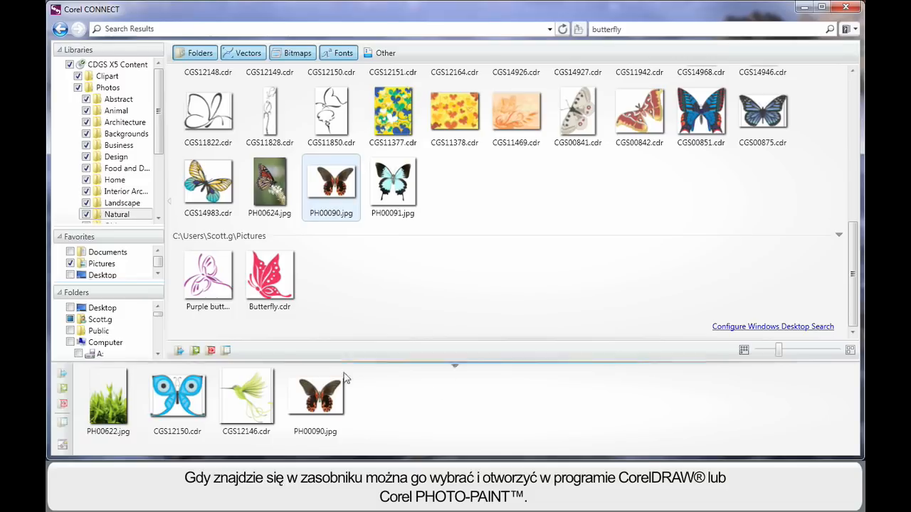
left_click(315, 399)
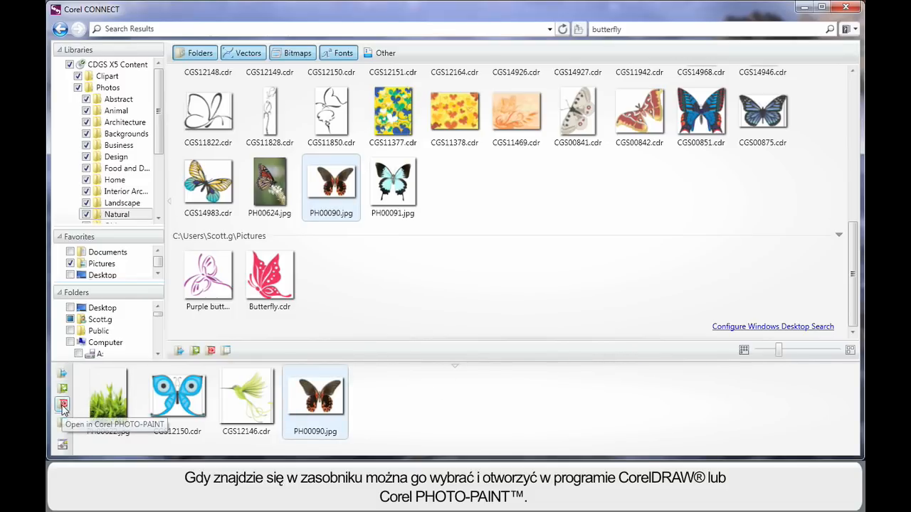
mouse_move(62, 389)
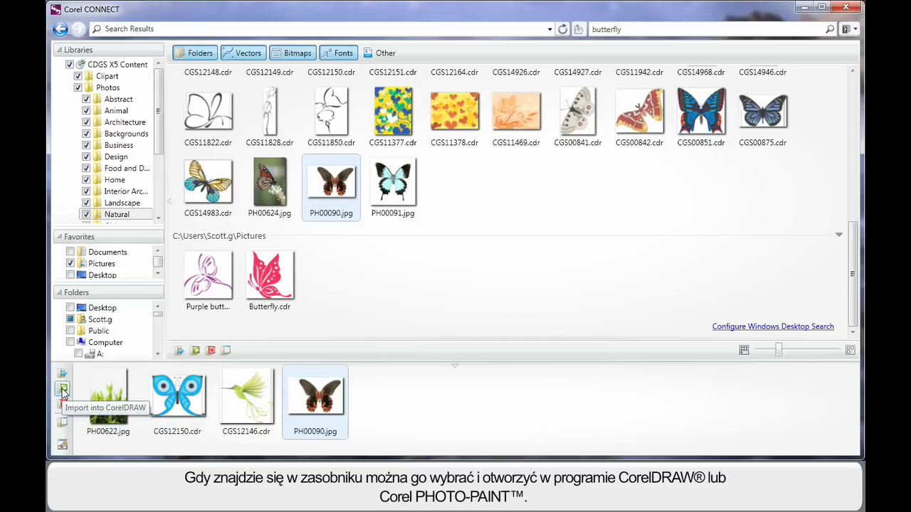
left_click(63, 387)
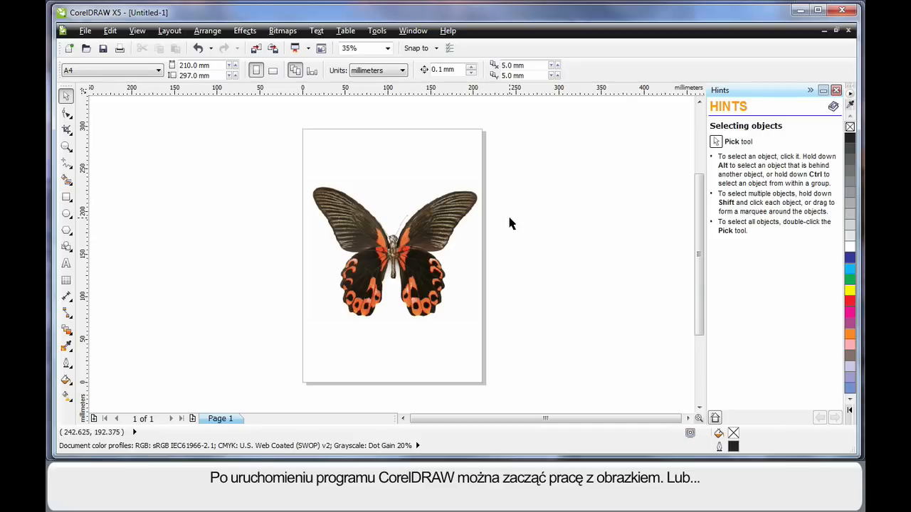
mouse_move(522, 225)
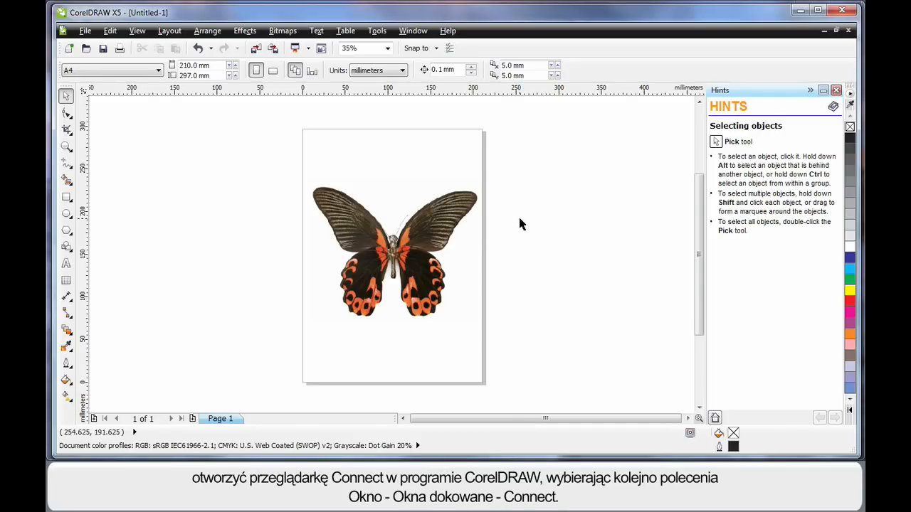
mouse_move(455, 100)
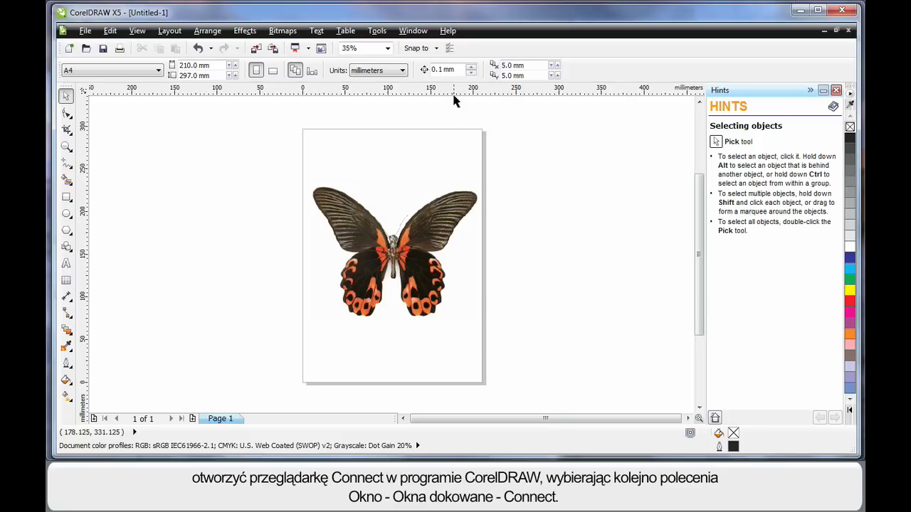
Show the Connect docker beside the page, with the Tray's four collected images
left_click(413, 31)
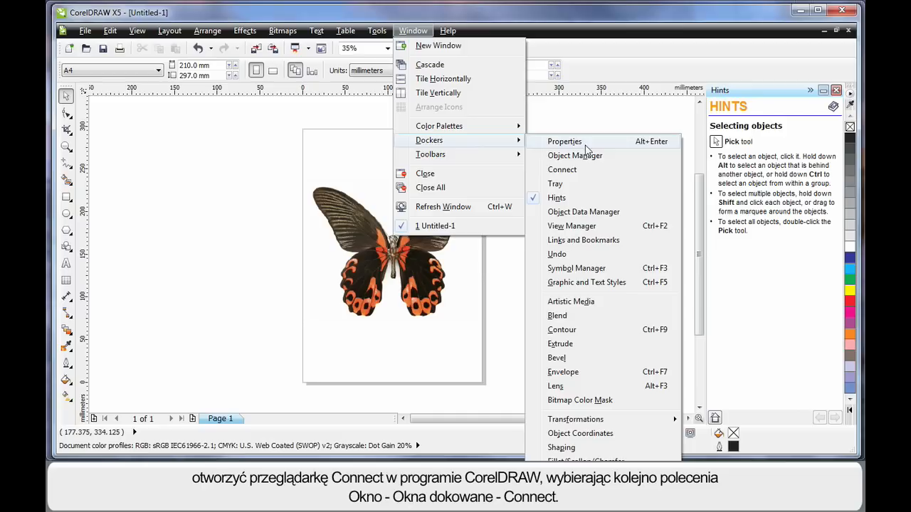
mouse_move(586, 174)
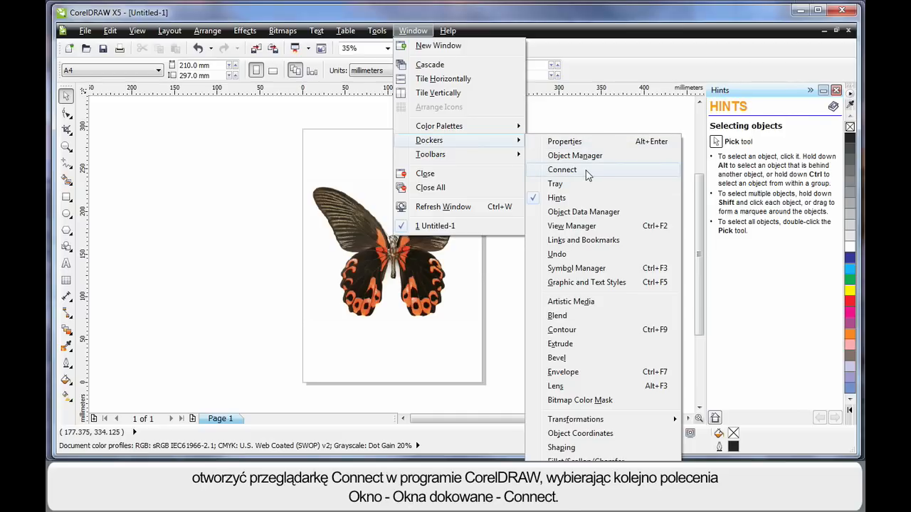
left_click(562, 169)
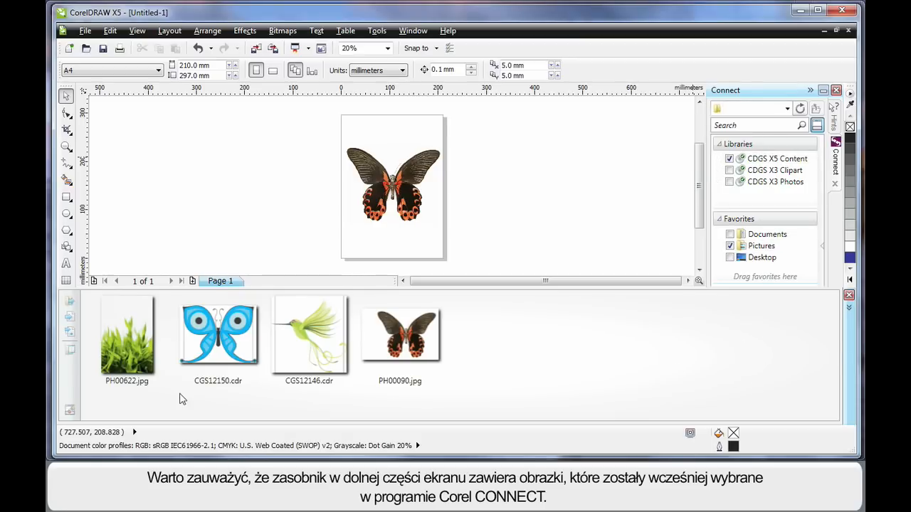
mouse_move(573, 363)
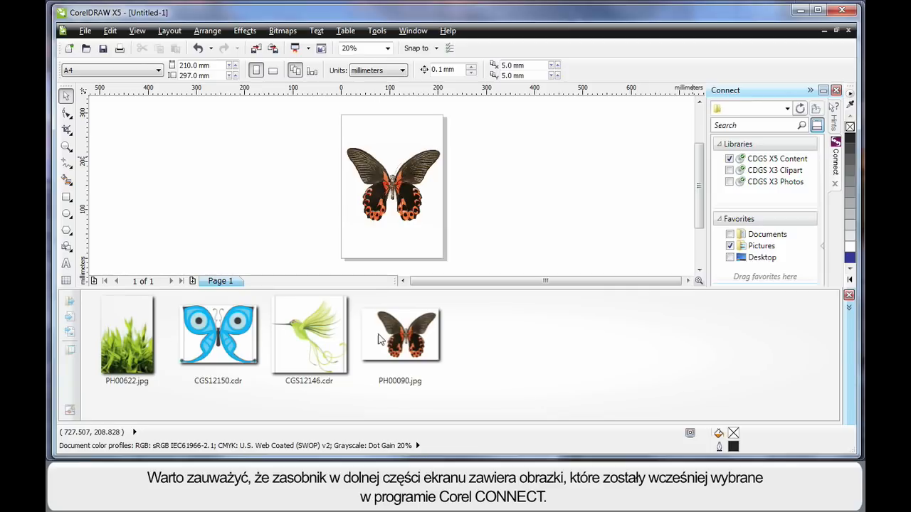
mouse_move(592, 351)
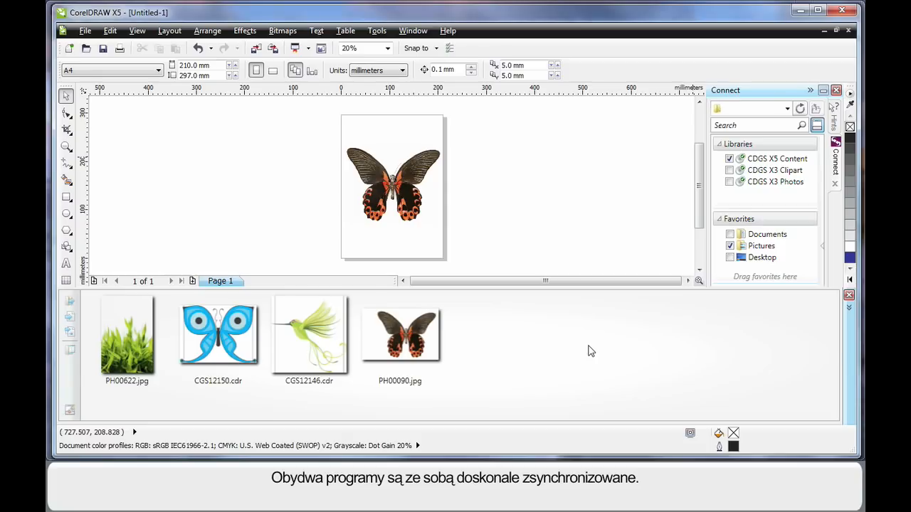
mouse_move(585, 343)
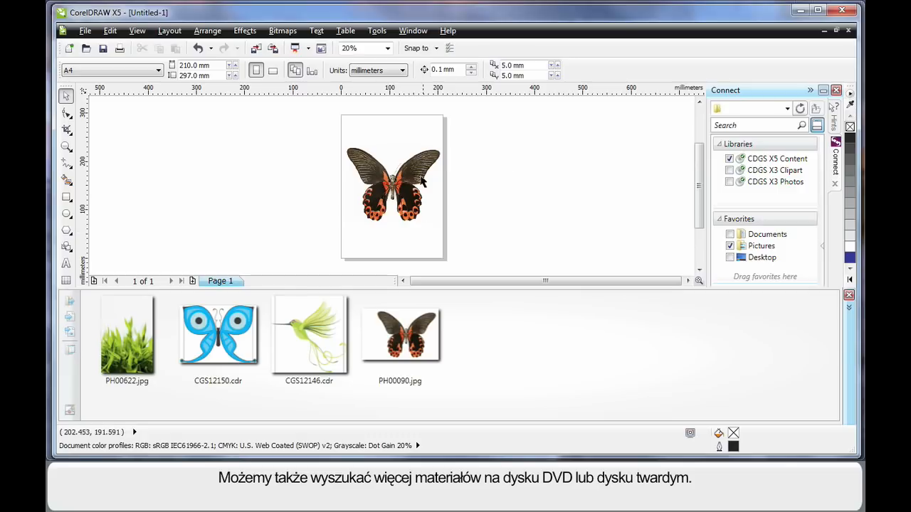
Swap the butterfly on the page for grass photo PH00622.jpg from the Tray
left_click(391, 185)
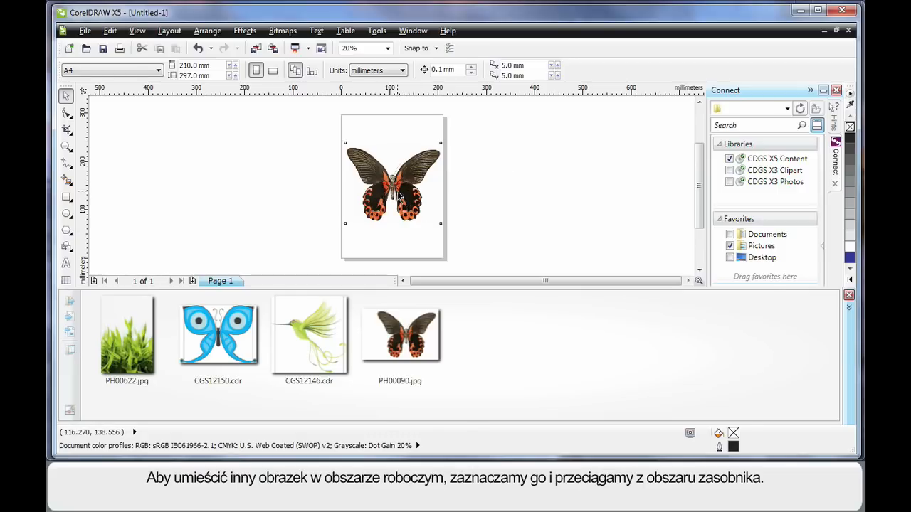
left_click(392, 188)
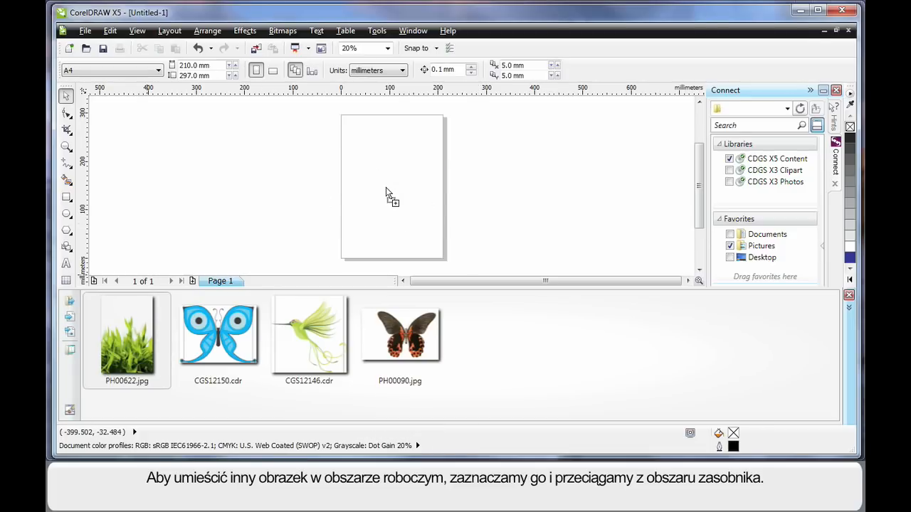
left_click_drag(127, 335, 390, 187)
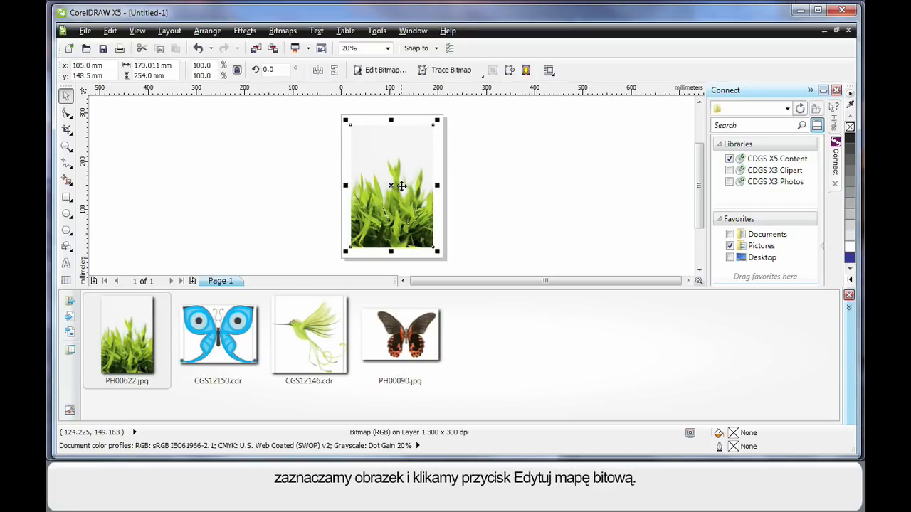
mouse_move(377, 70)
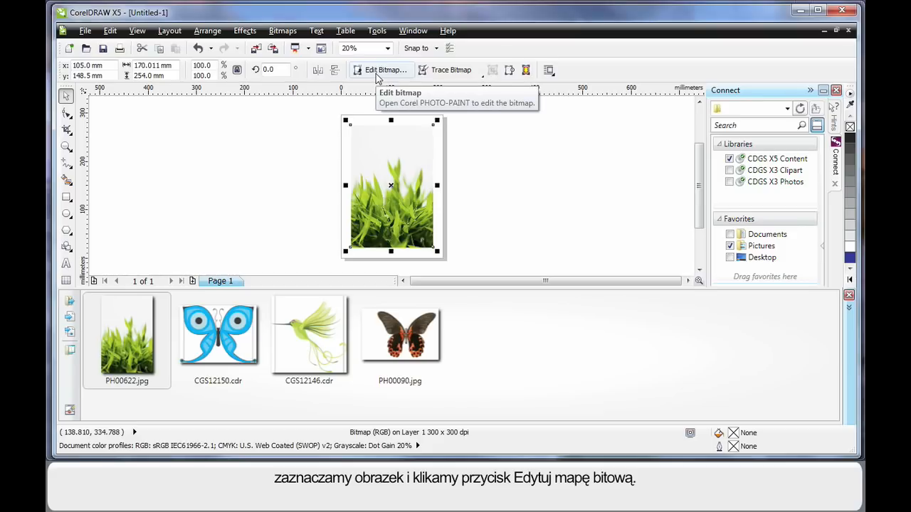
Open the grass photo in Corel PHOTO-PAINT with Edit Bitmap
left_click(380, 69)
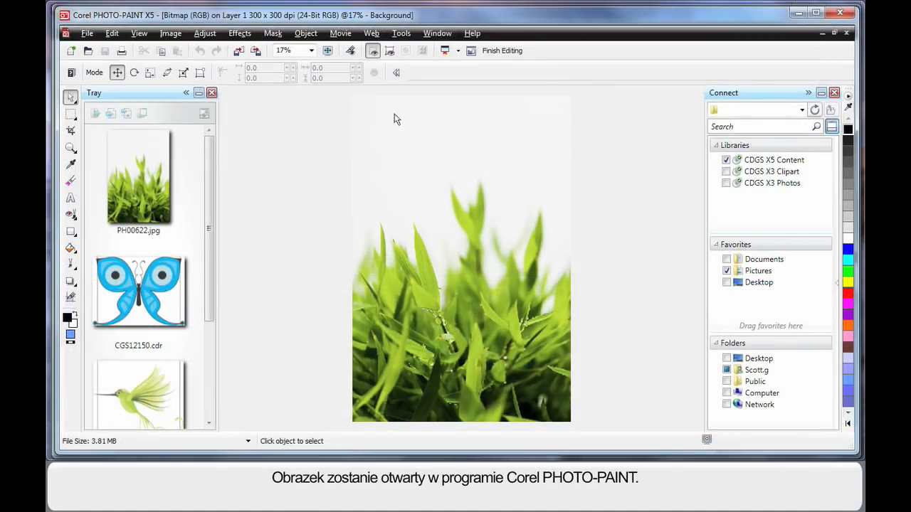
mouse_move(605, 336)
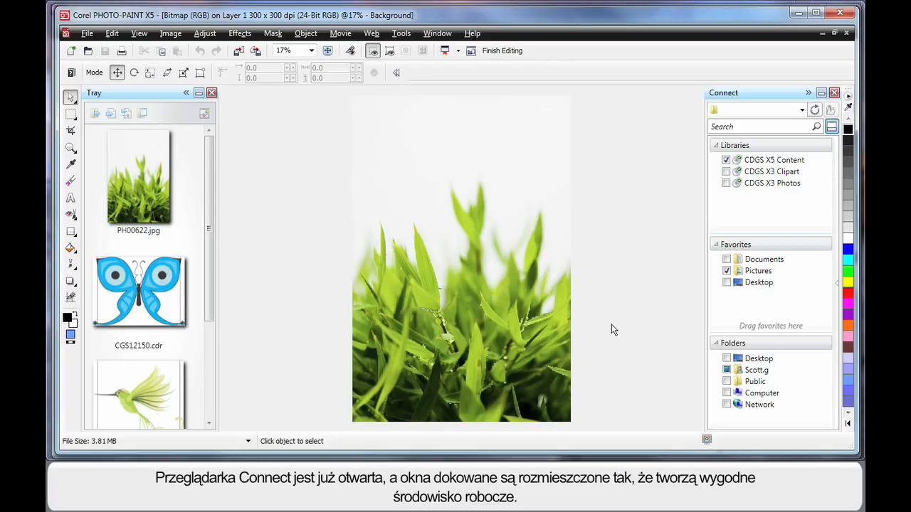
mouse_move(652, 107)
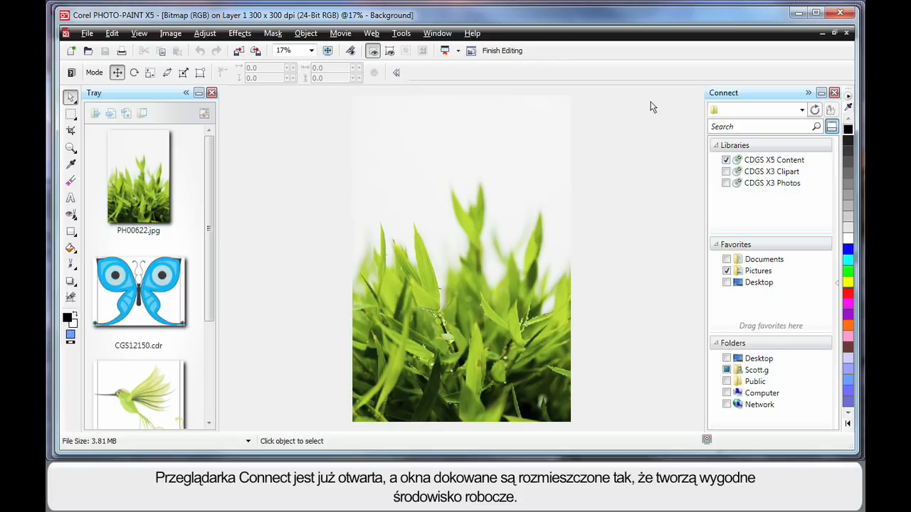
mouse_move(321, 118)
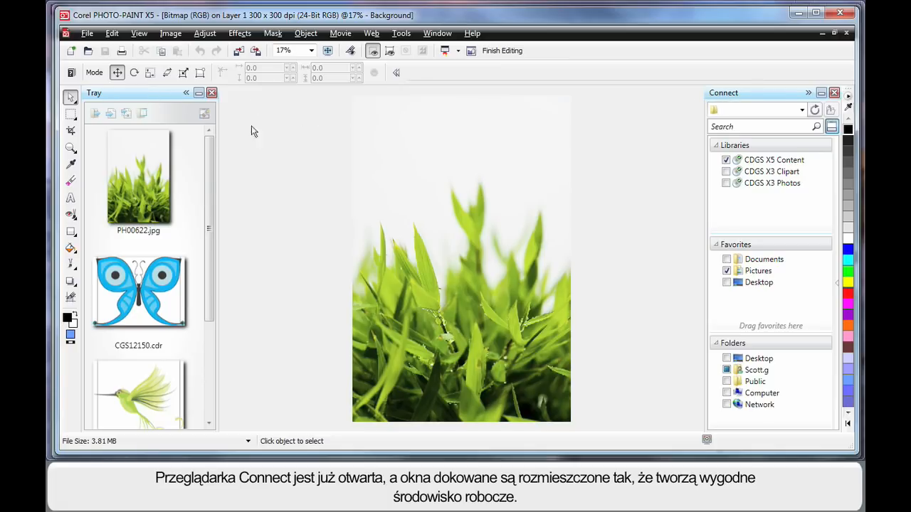
scroll("down", 3)
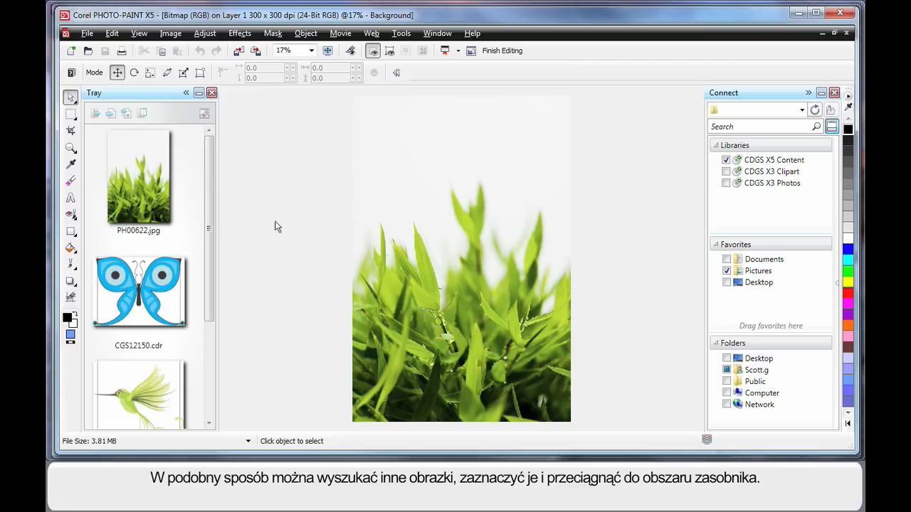
mouse_move(617, 229)
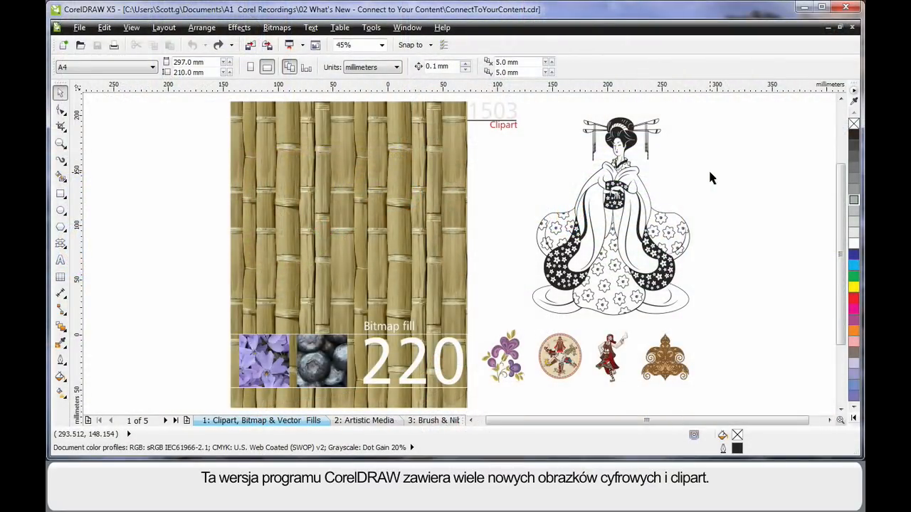
mouse_move(715, 183)
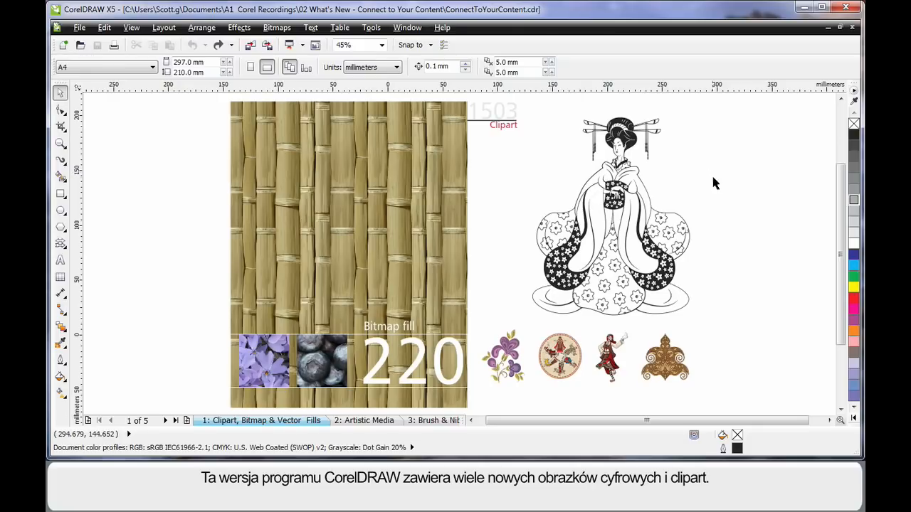
mouse_move(738, 215)
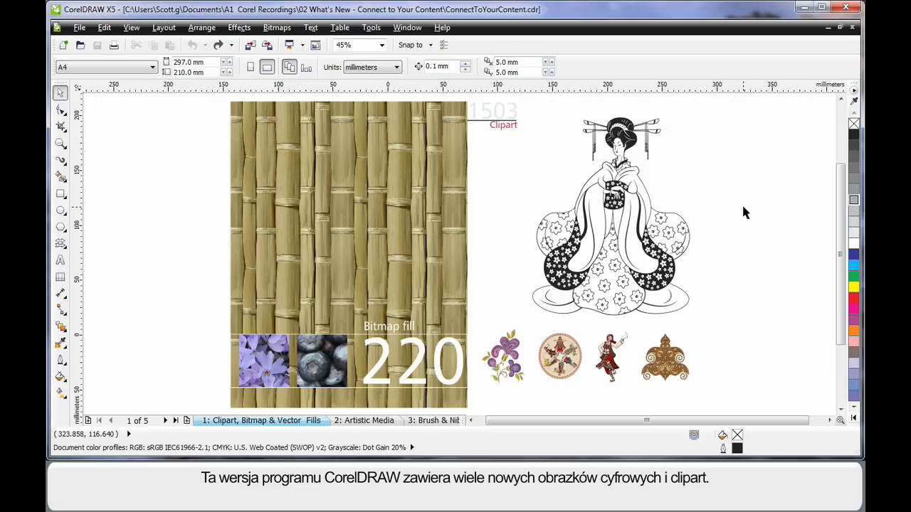
mouse_move(408, 189)
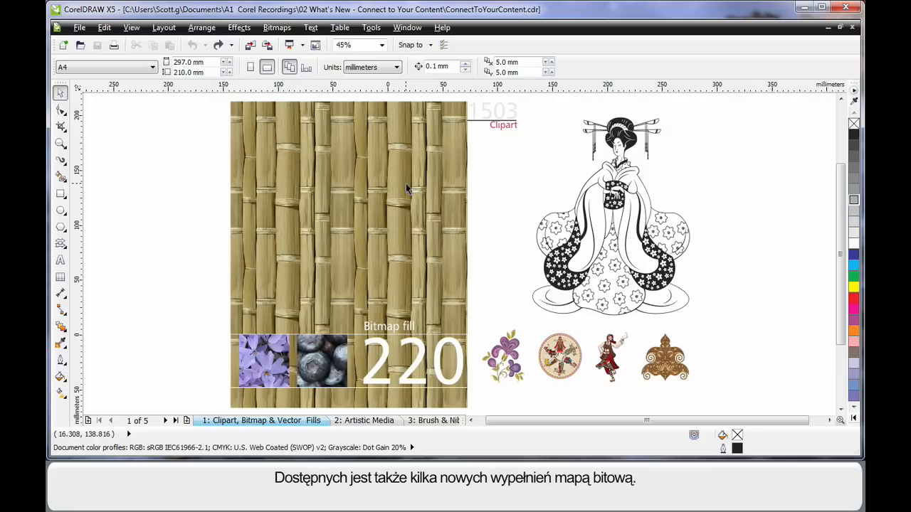
Open the Pattern Fill dialog for the bamboo-filled rectangle, with Bitmap selected
left_click(406, 185)
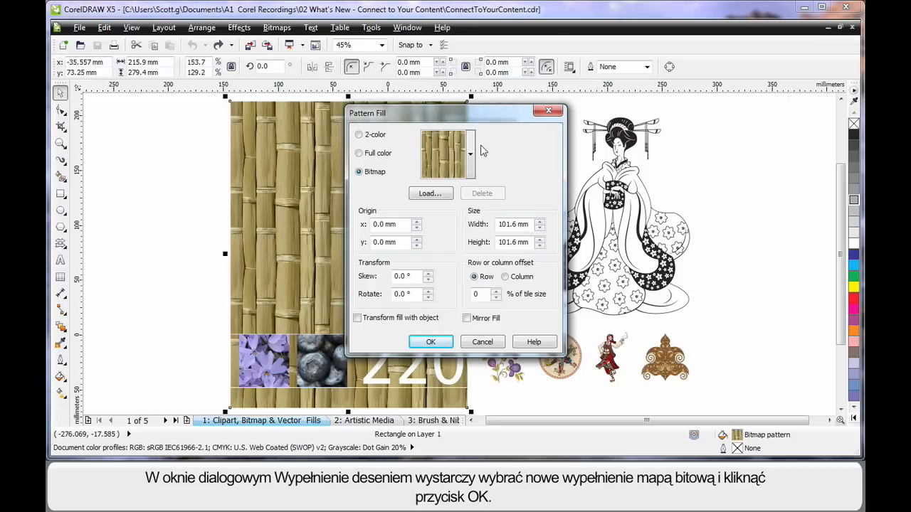
Change the rectangle's bitmap pattern from bamboo to stacked wooden logs
left_click(470, 154)
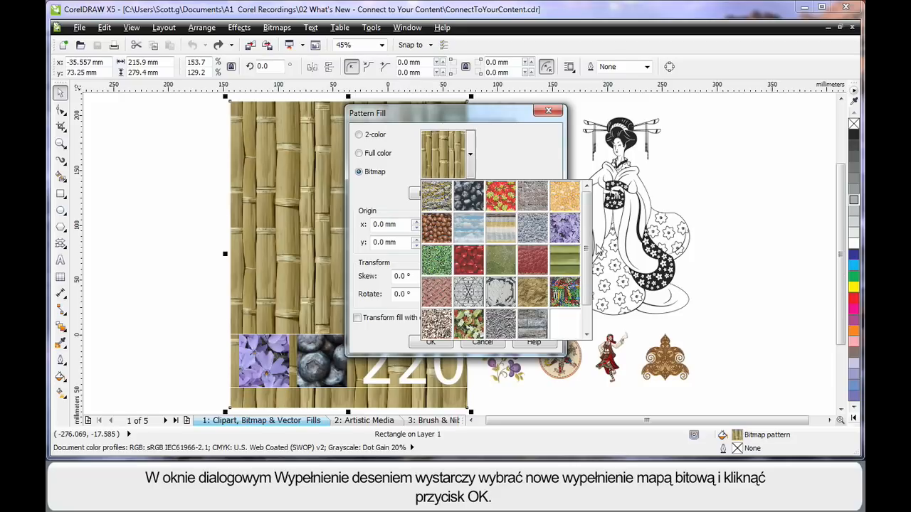
scroll("down", 3)
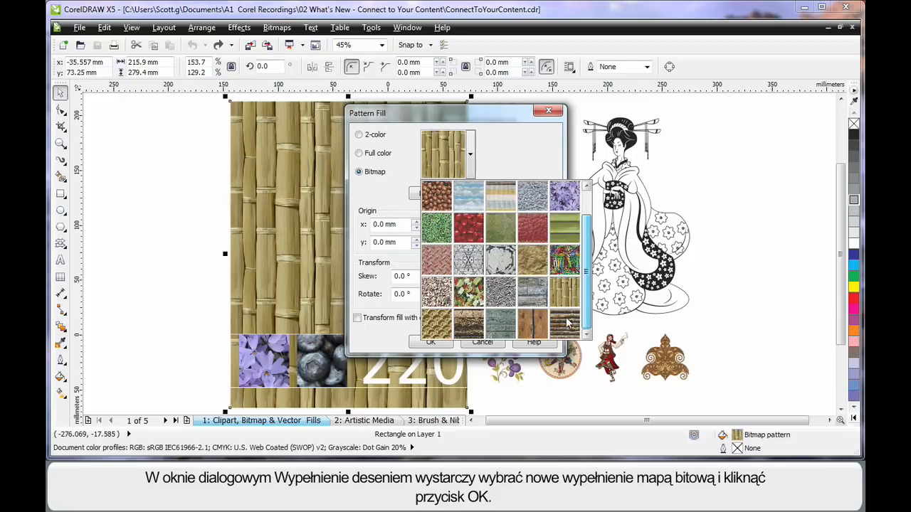
left_click(430, 342)
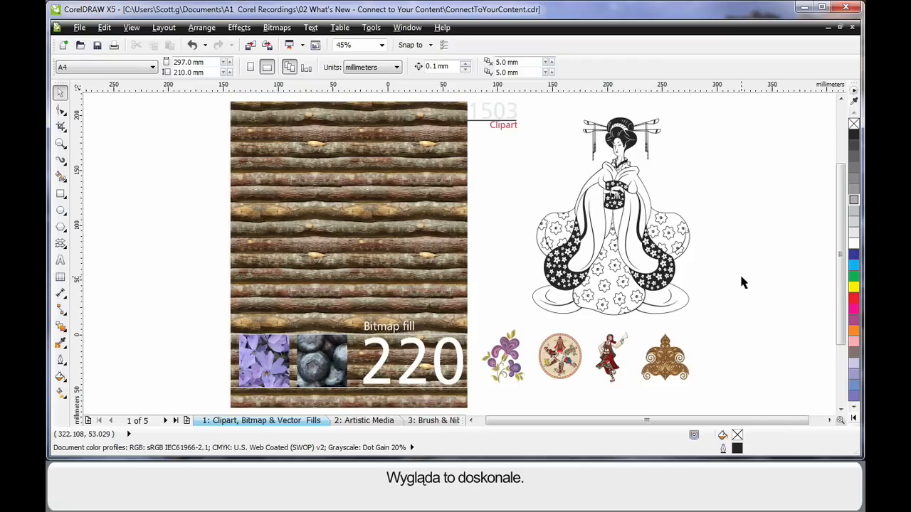
left_click(365, 420)
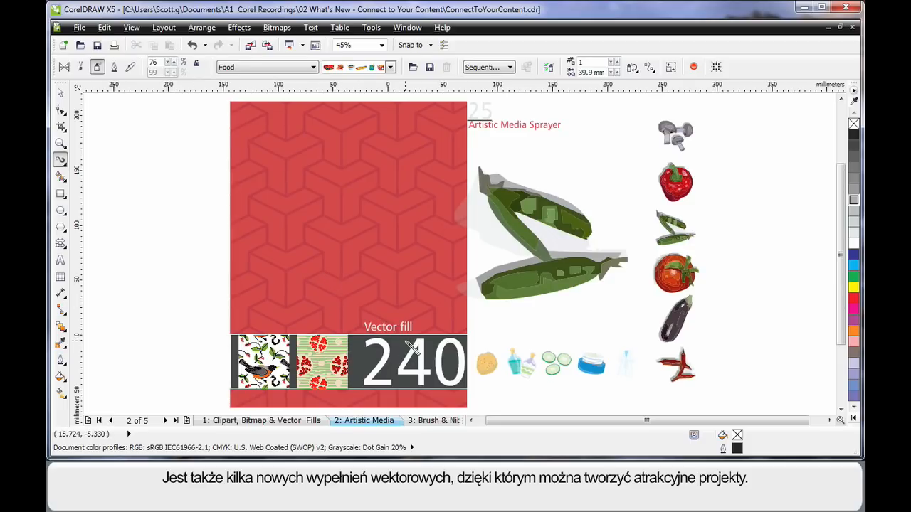
mouse_move(296, 174)
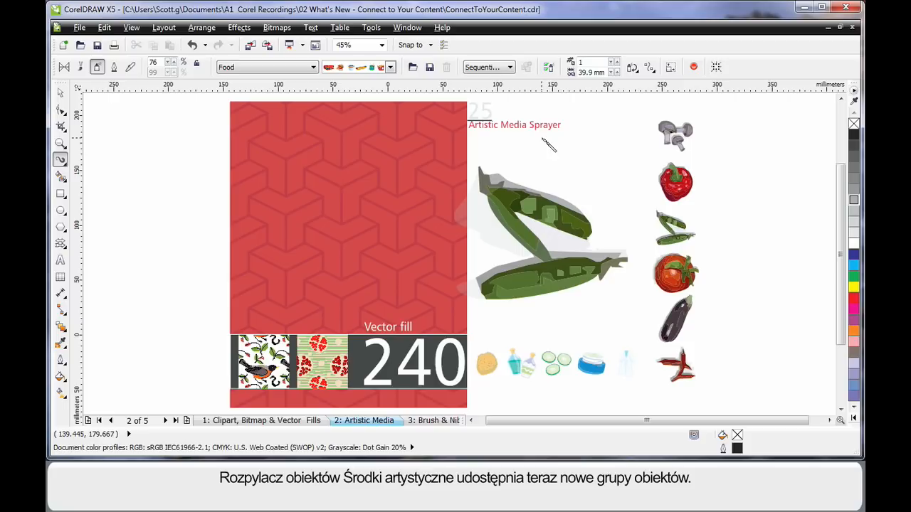
mouse_move(552, 149)
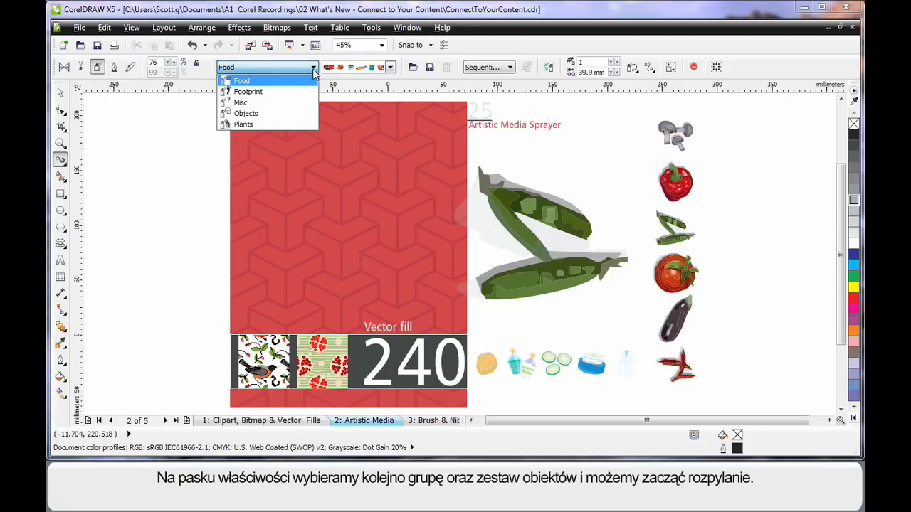
Open the Artistic Media category list of objects to spray
left_click(242, 81)
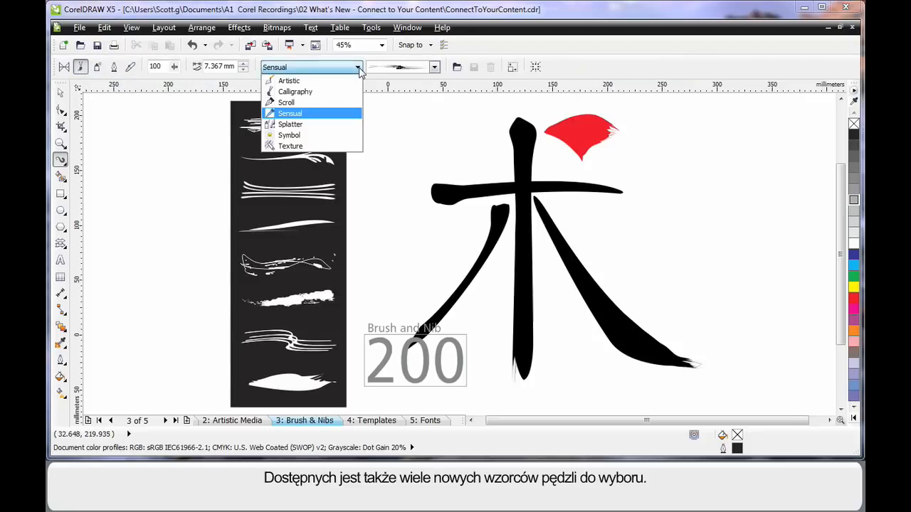
Choose the Sensual brush category for the Artistic Media stroke
left_click(290, 113)
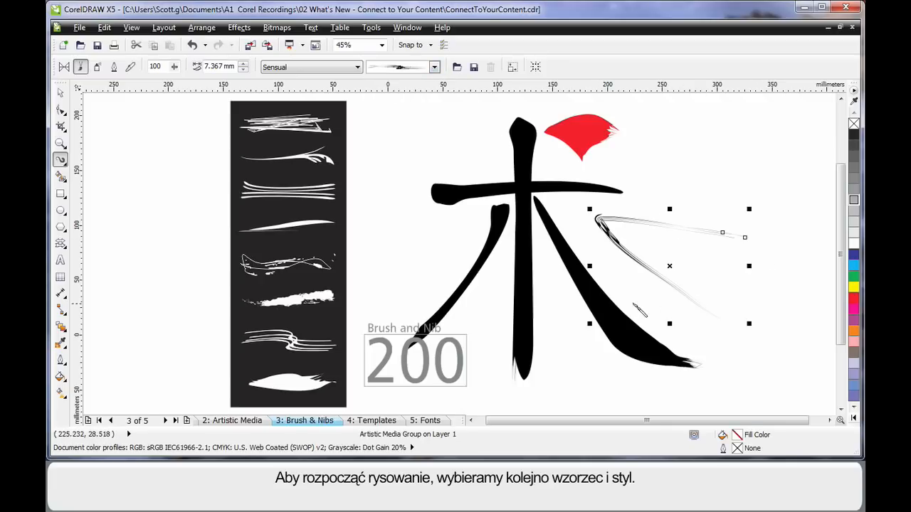
mouse_move(337, 126)
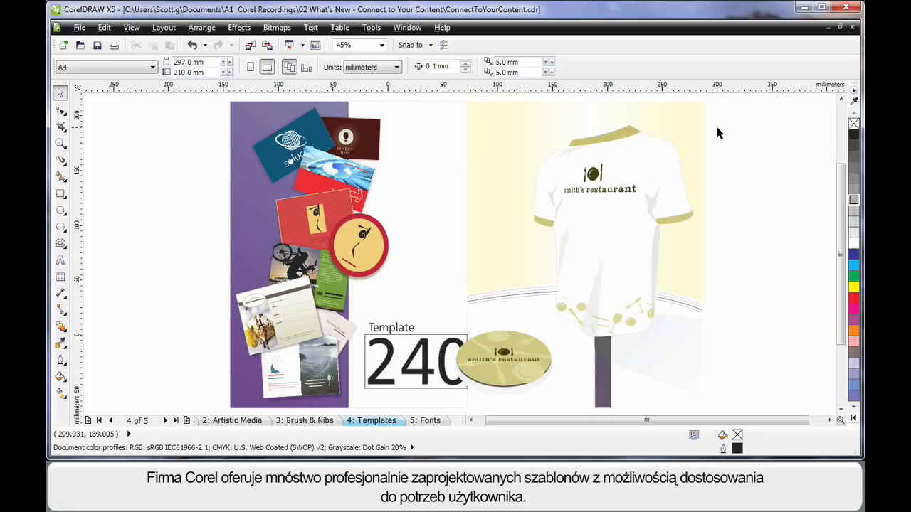
mouse_move(560, 135)
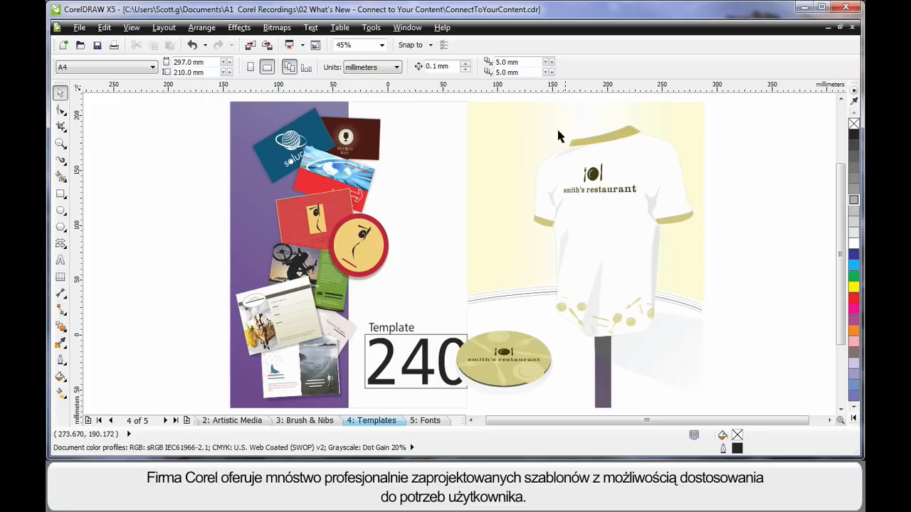
mouse_move(254, 360)
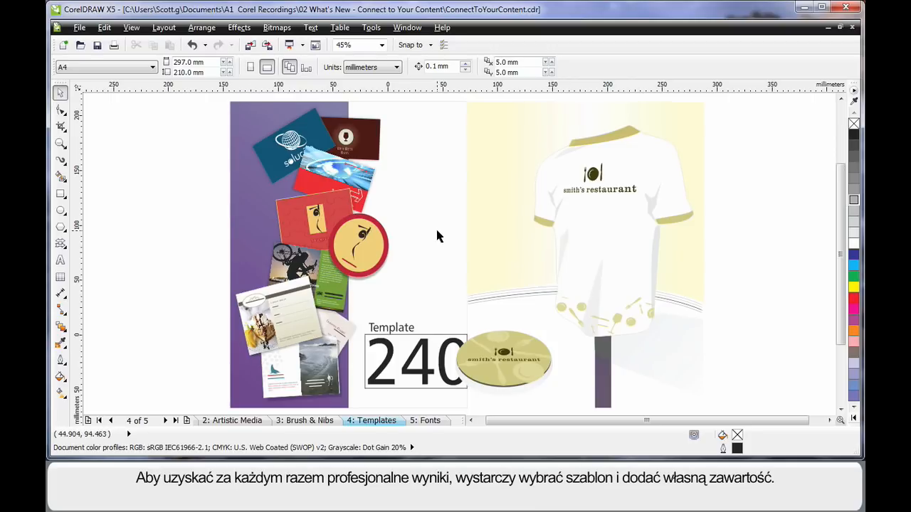
mouse_move(735, 233)
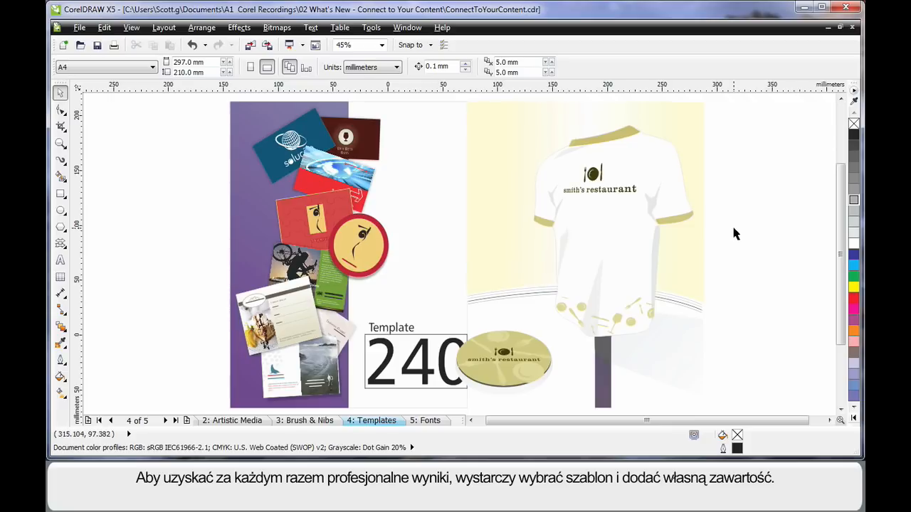
Go from the Templates page to the next page tab, Fonts
left_click(427, 421)
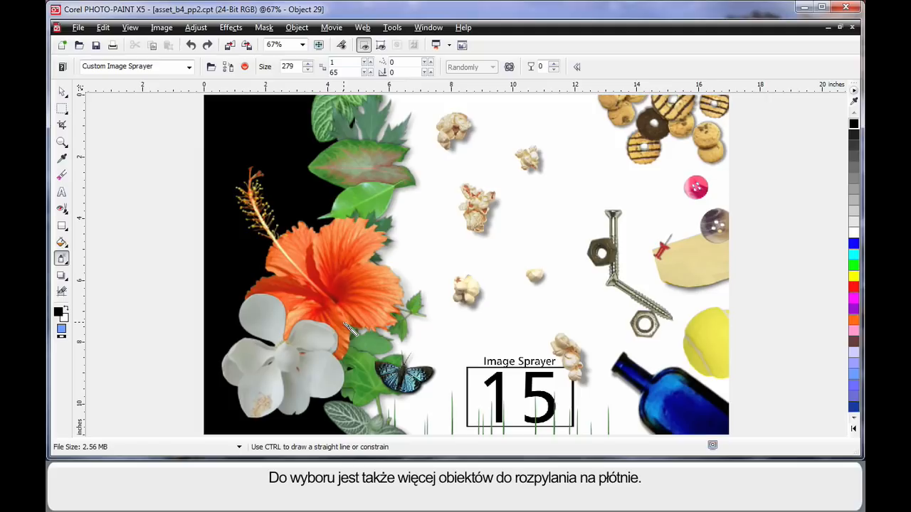
mouse_move(197, 95)
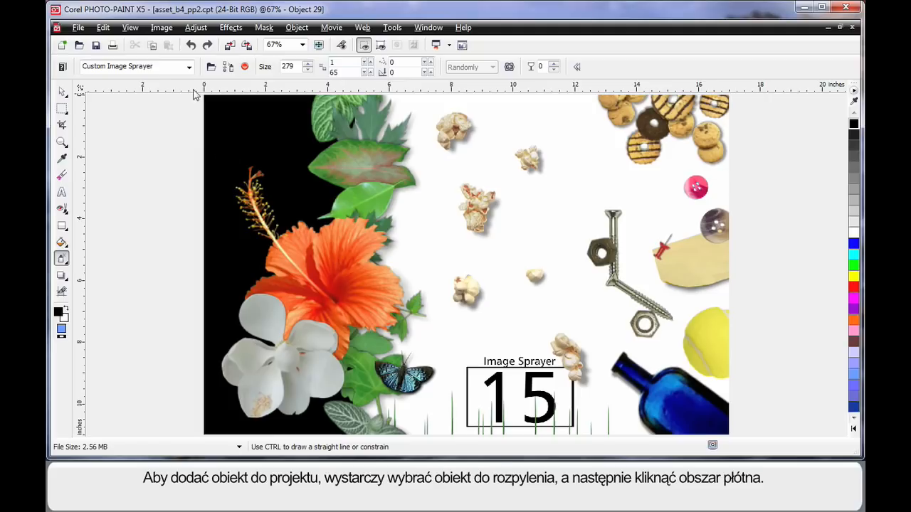
Pick a different object set from the Image Sprayer's sprayer list
left_click(190, 66)
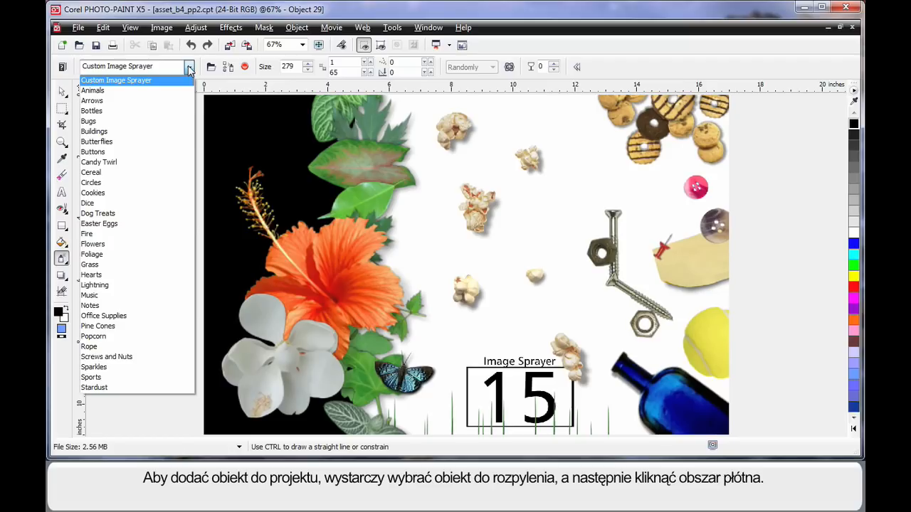
left_click(116, 80)
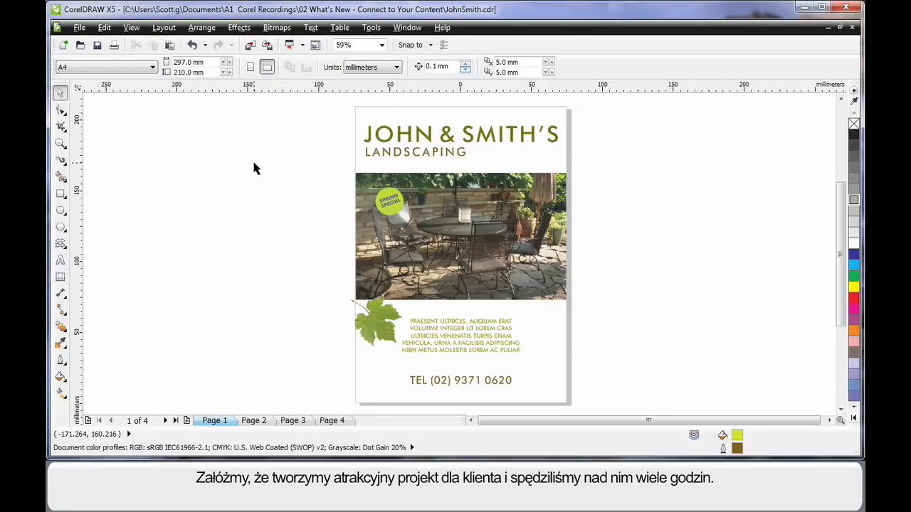
mouse_move(313, 282)
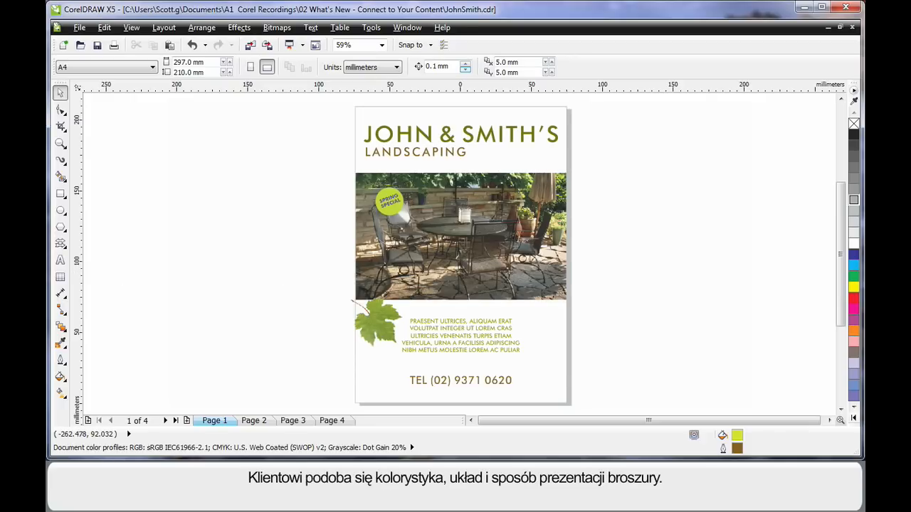
Review the brochure's second, third and fourth pages
left_click(253, 421)
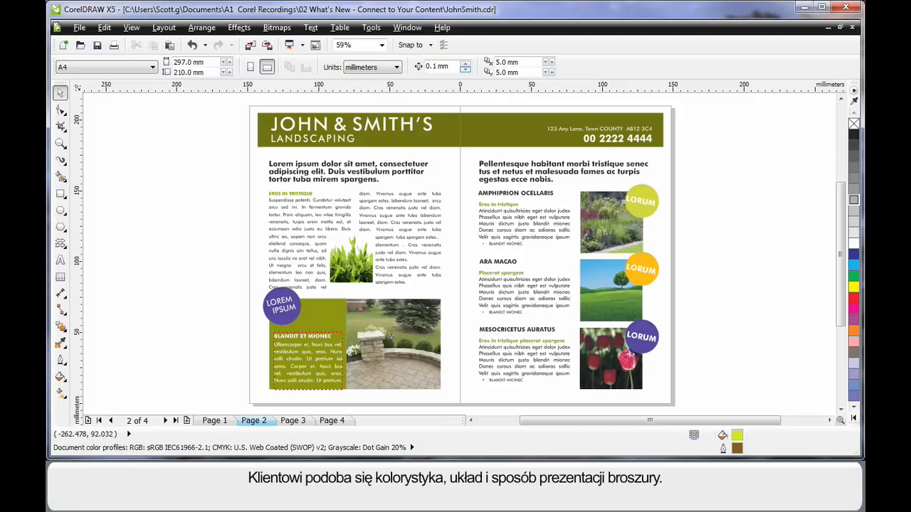
left_click(293, 420)
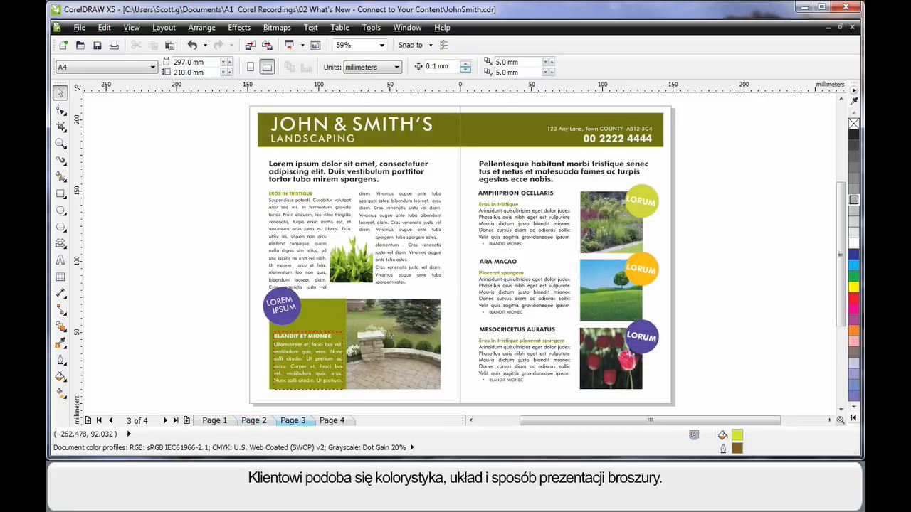
left_click(331, 421)
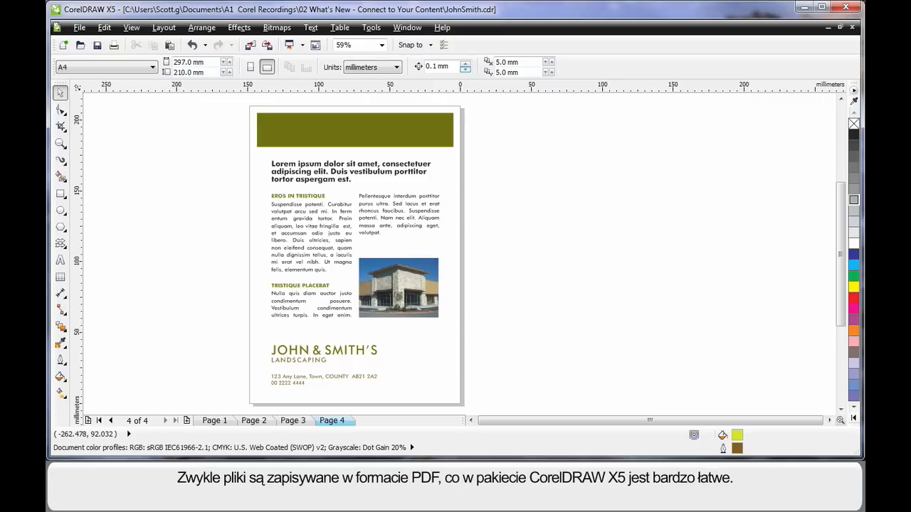
mouse_move(141, 228)
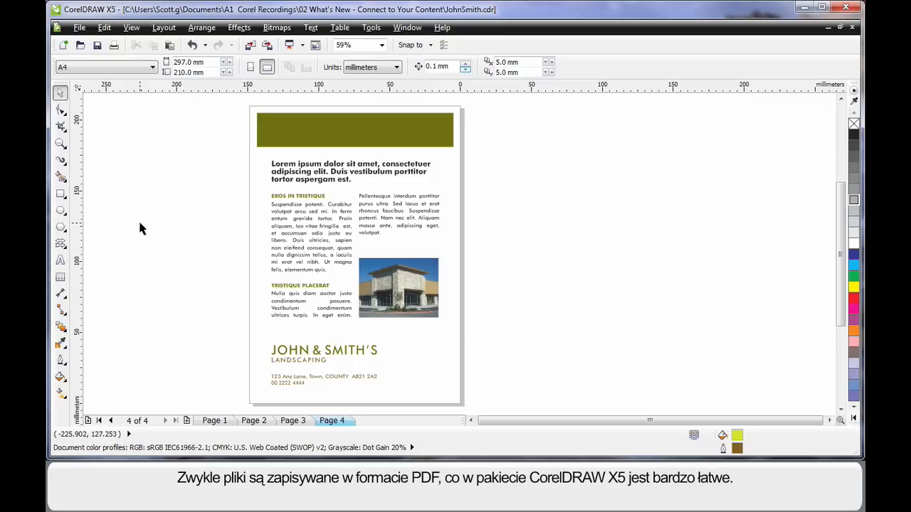
mouse_move(144, 230)
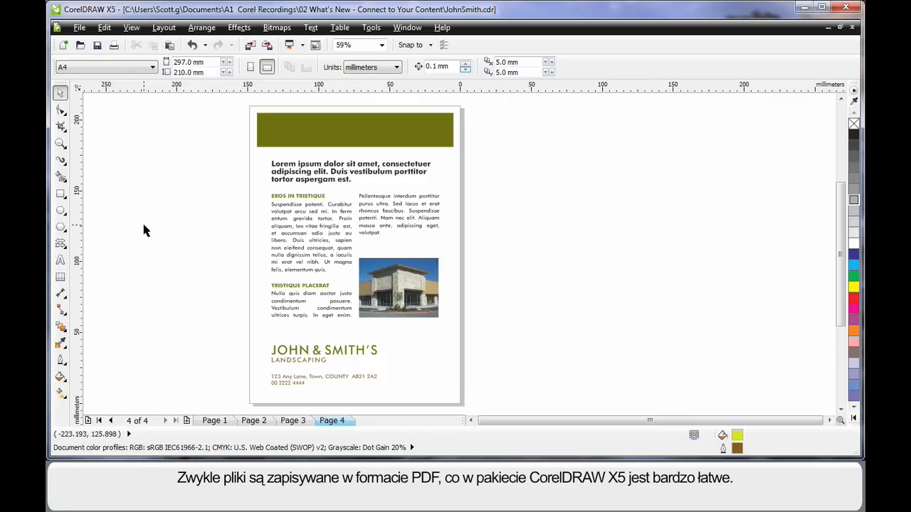
mouse_move(120, 108)
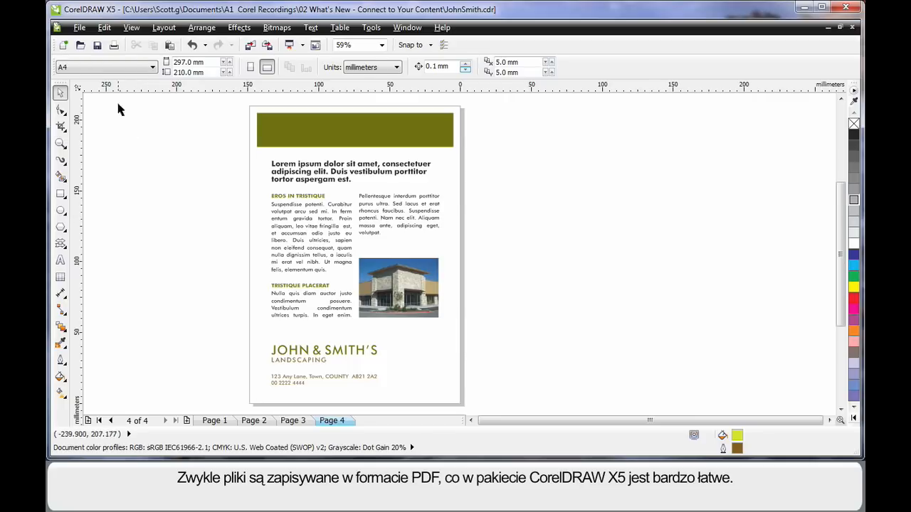
Publish the landscaping brochure to PDF from the File menu
left_click(85, 28)
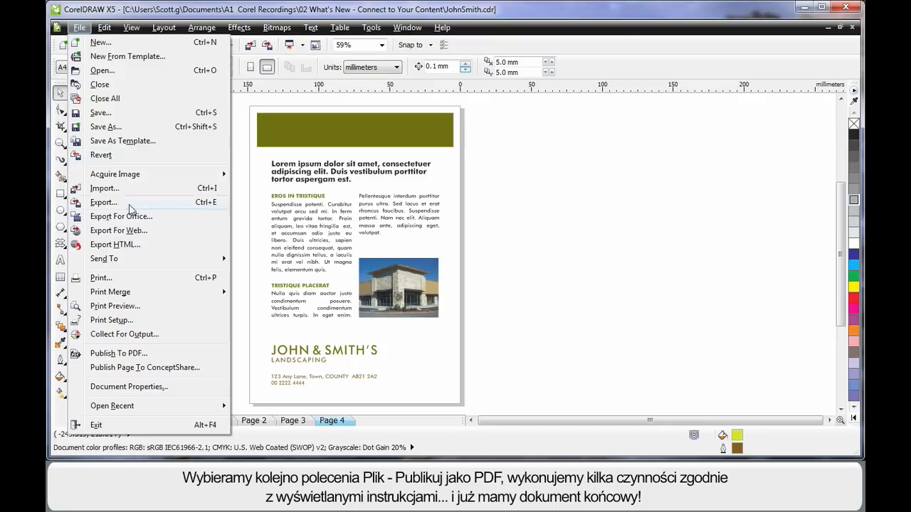
mouse_move(132, 357)
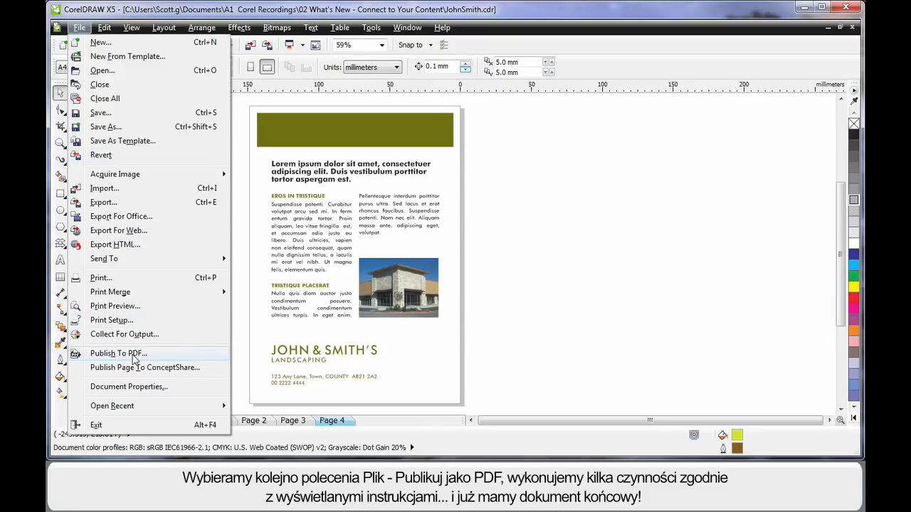
left_click(118, 353)
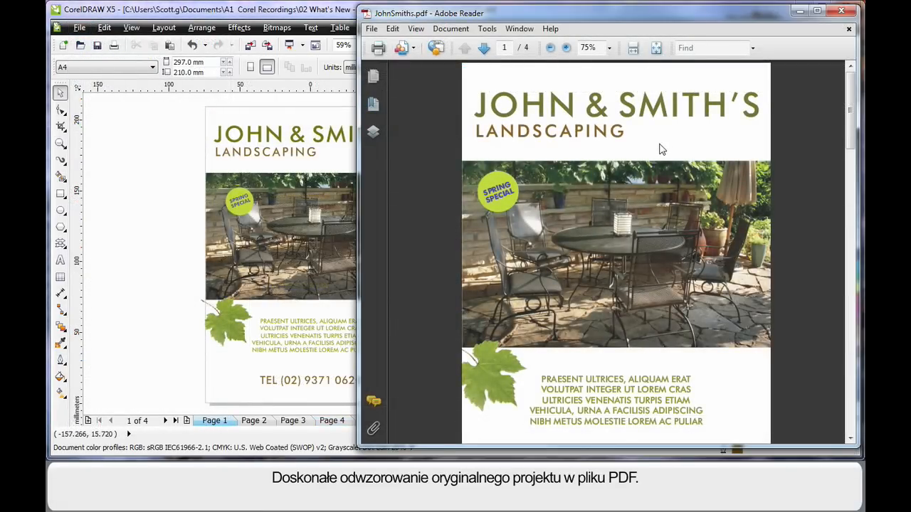
mouse_move(274, 178)
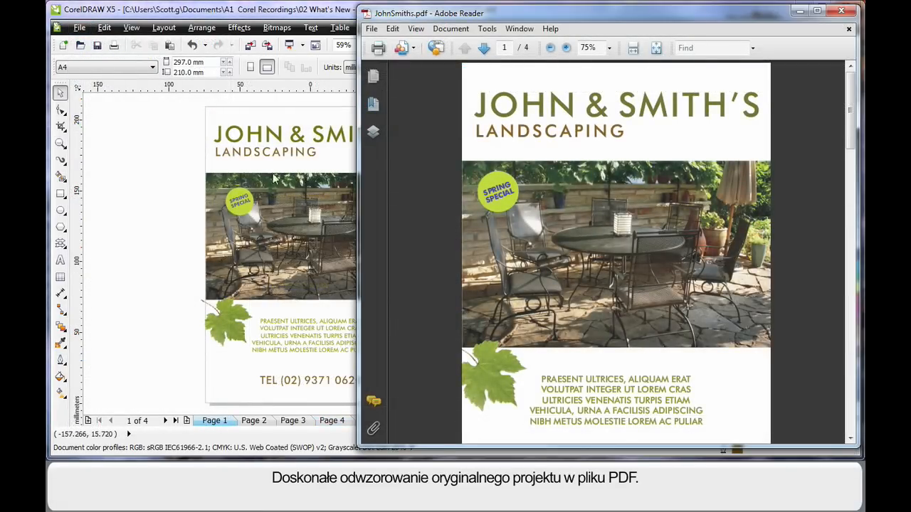
mouse_move(852, 111)
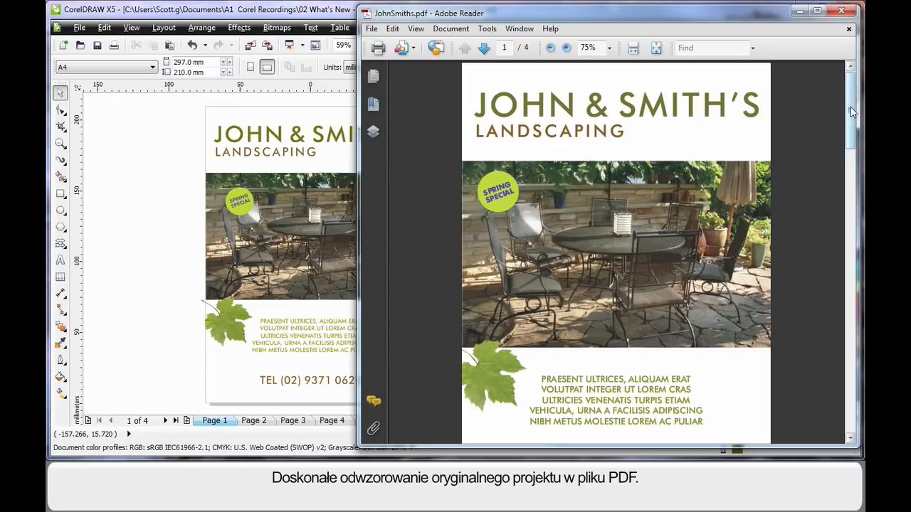